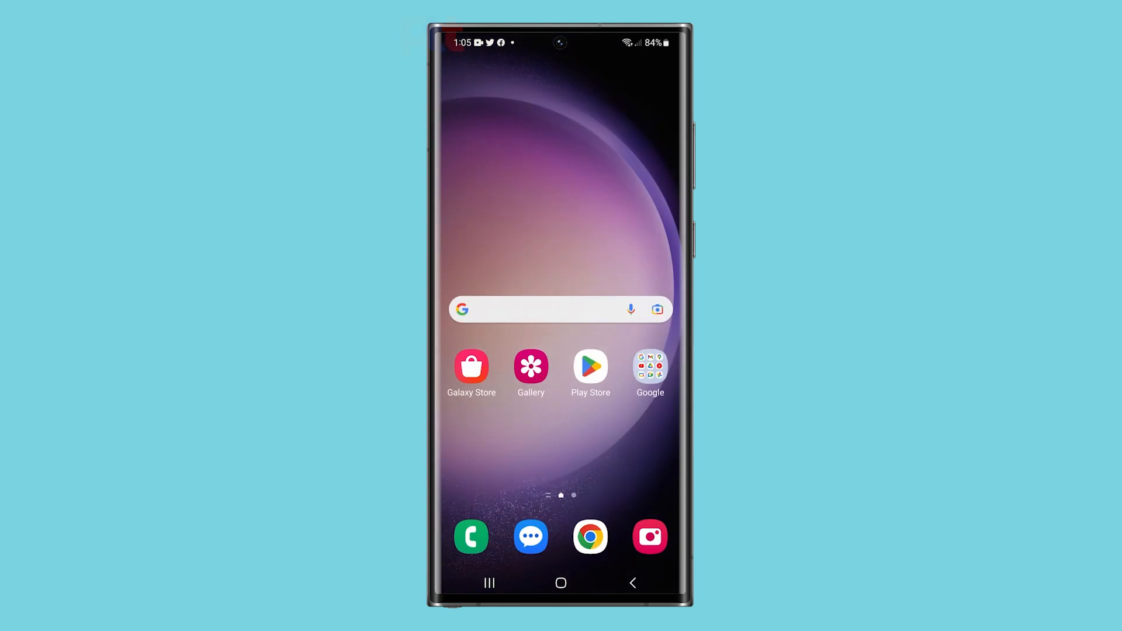
Step: Launch YouTube from the Google apps folder on the home screen
{"action": "left_click", "coordinate": [649, 366]}
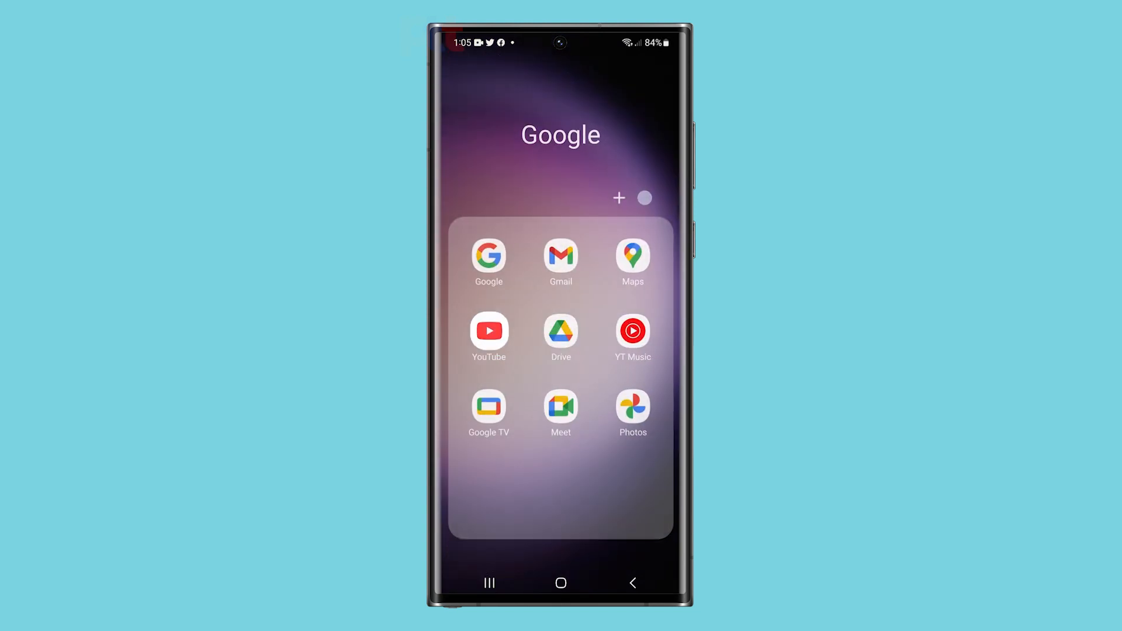
{"action": "left_click", "coordinate": [489, 332]}
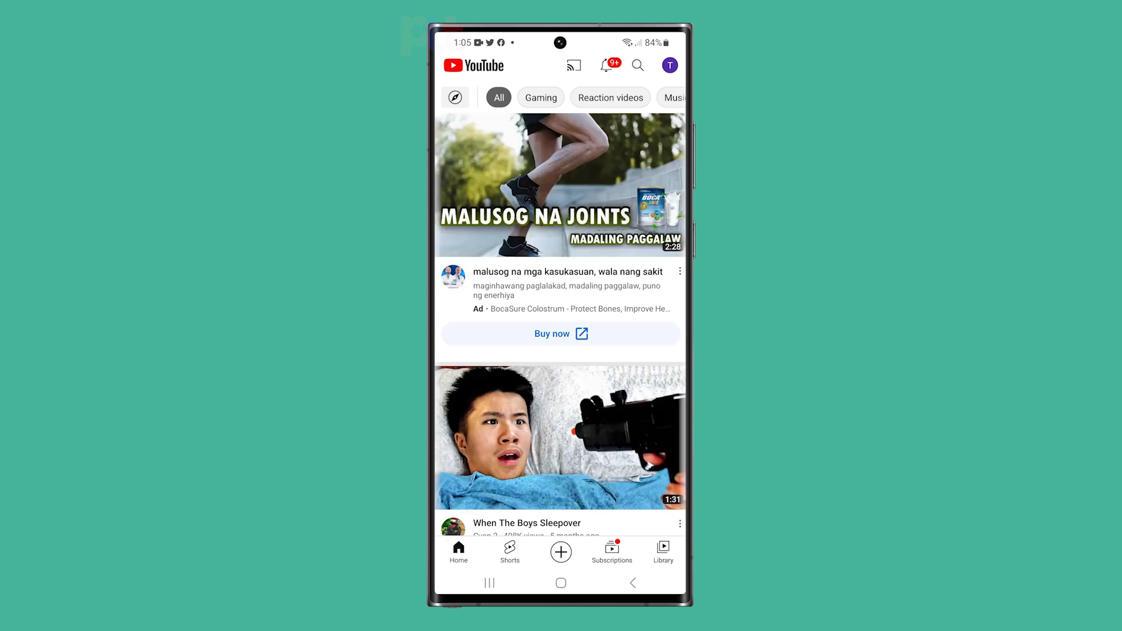
{"action": "left_click", "coordinate": [509, 551]}
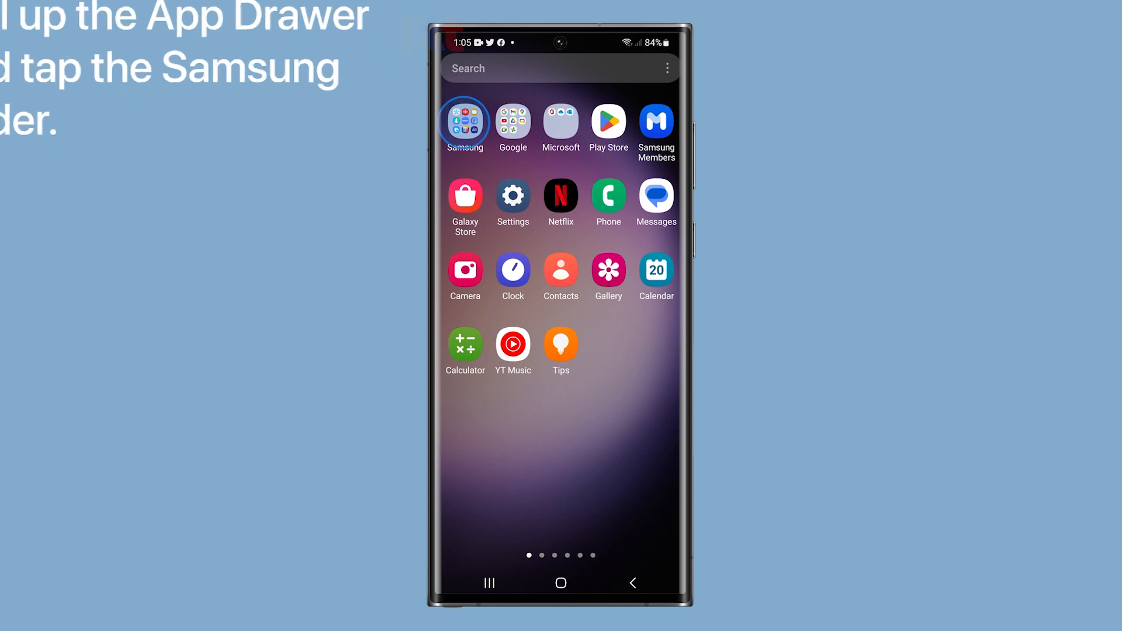
Step: Launch My Files from the Samsung folder in the App Drawer
{"action": "left_click", "coordinate": [465, 123]}
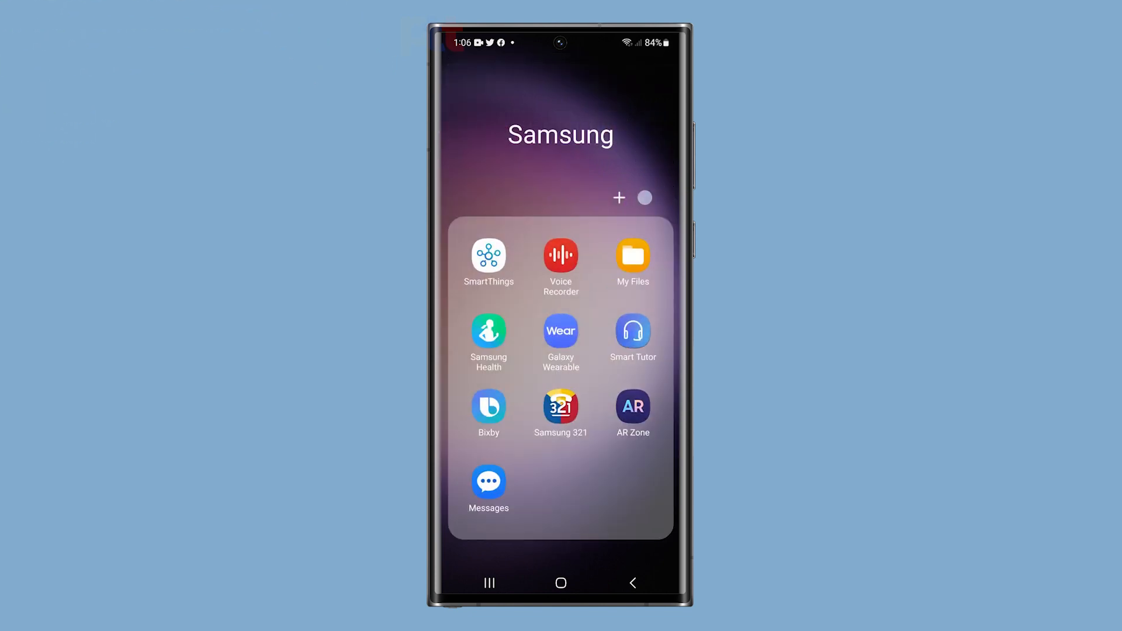
{"action": "left_click", "coordinate": [632, 256]}
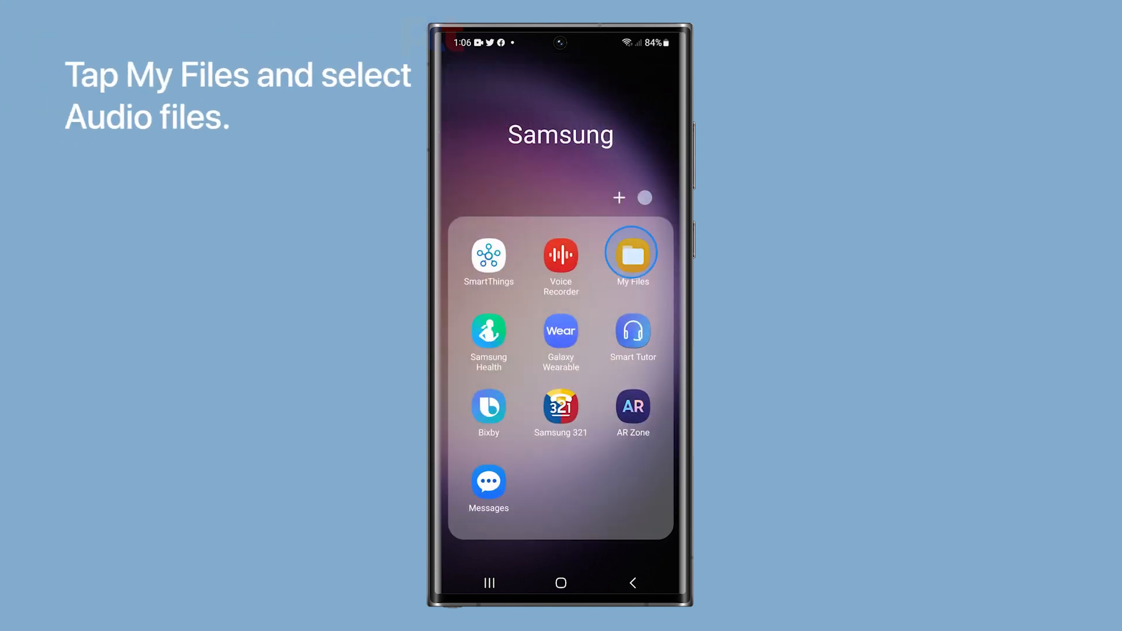
{"action": "left_click", "coordinate": [632, 253]}
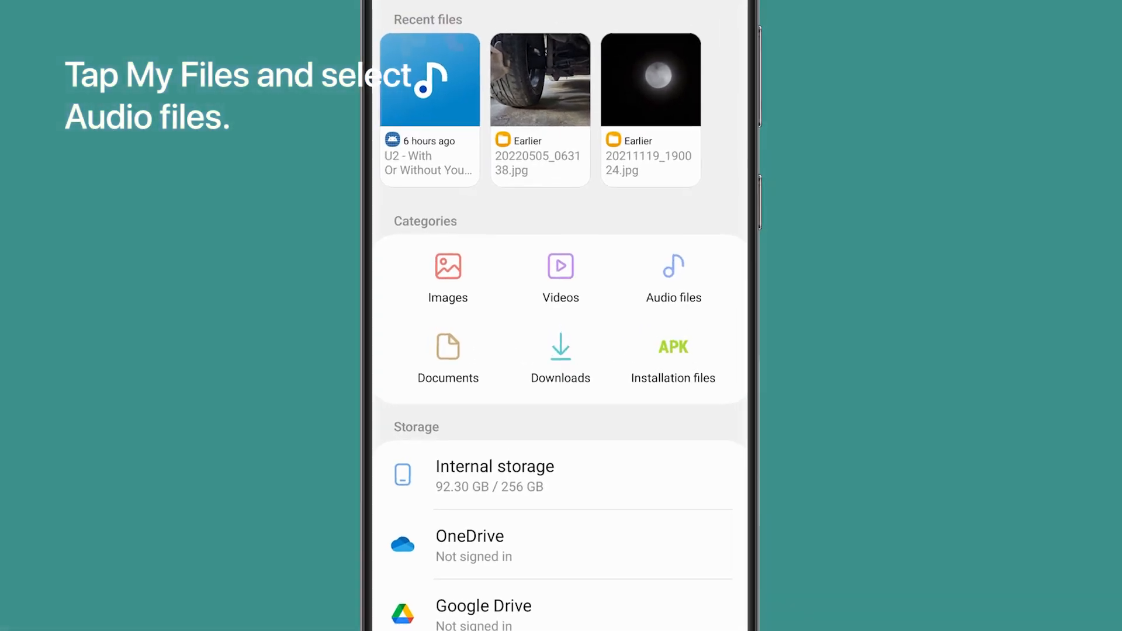
Step: Open Audio files and long-press 'U2 - With Or Without You.mp3' to select it
{"action": "left_click", "coordinate": [674, 267]}
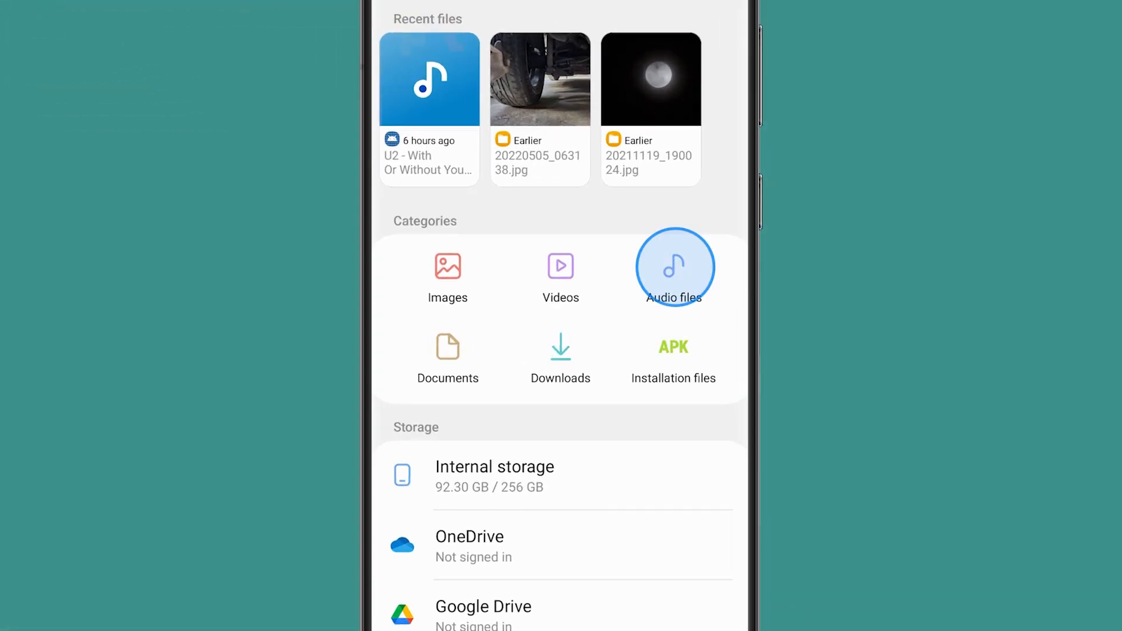
{"action": "left_click", "coordinate": [674, 266]}
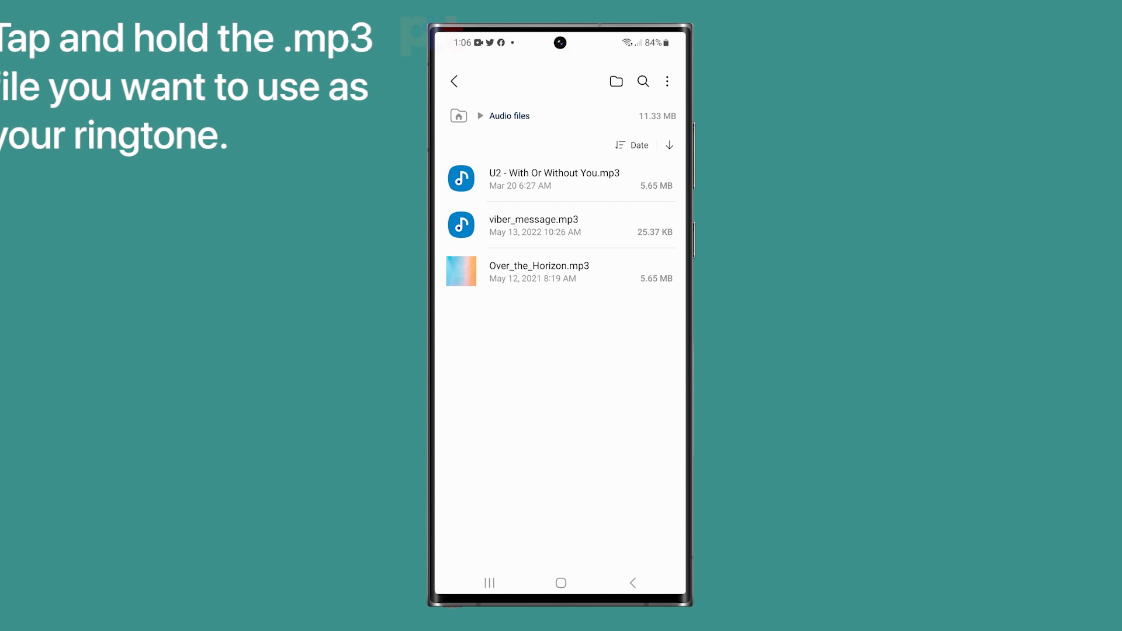
{"action": "left_click", "coordinate": [551, 178]}
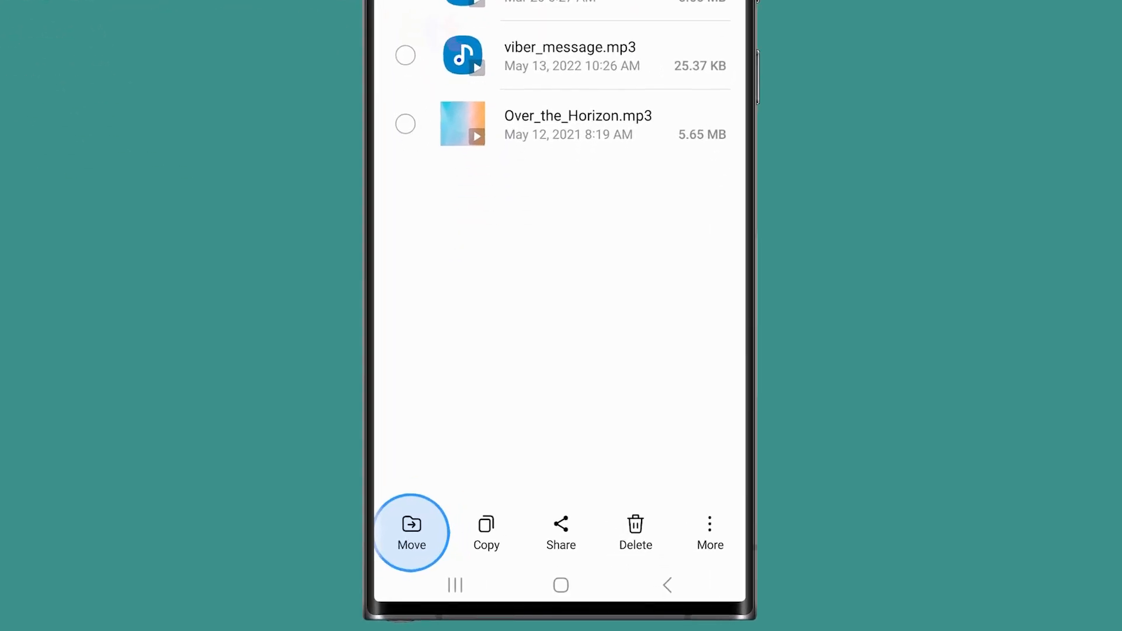
Step: Move the U2 song into the Music folder on Internal storage
{"action": "left_click", "coordinate": [411, 532]}
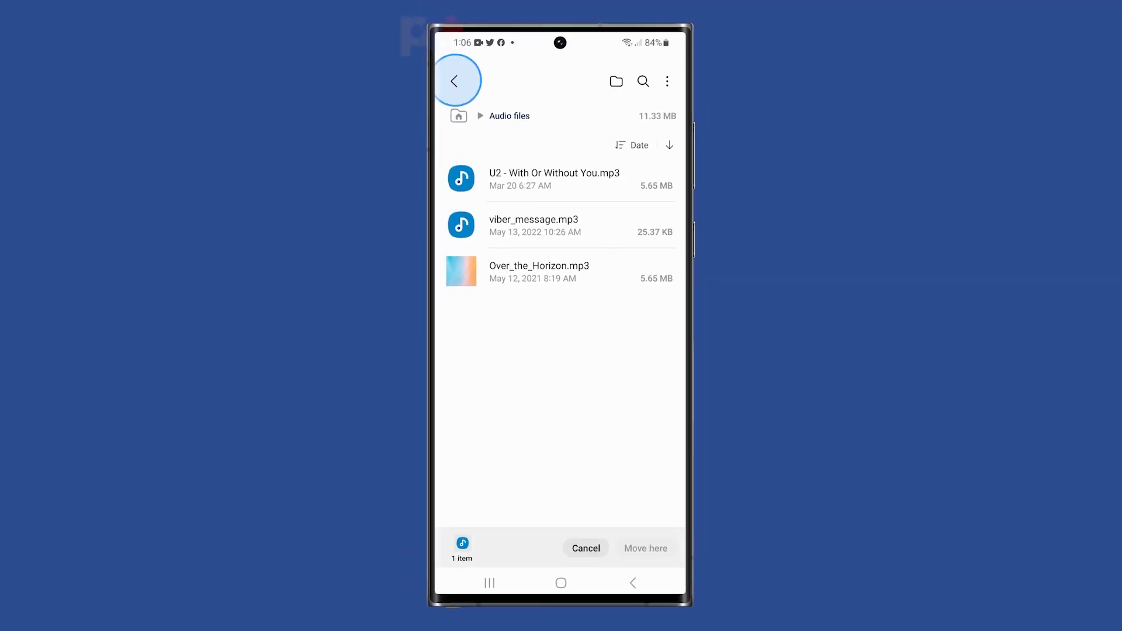
{"action": "left_click", "coordinate": [456, 80]}
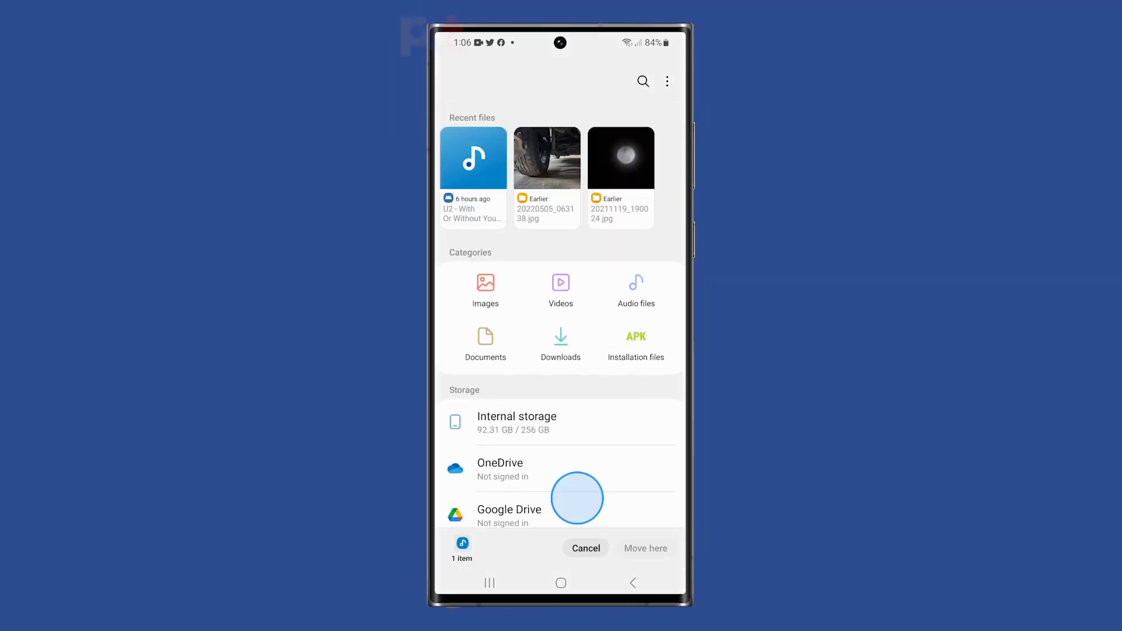
{"action": "left_click", "coordinate": [517, 422]}
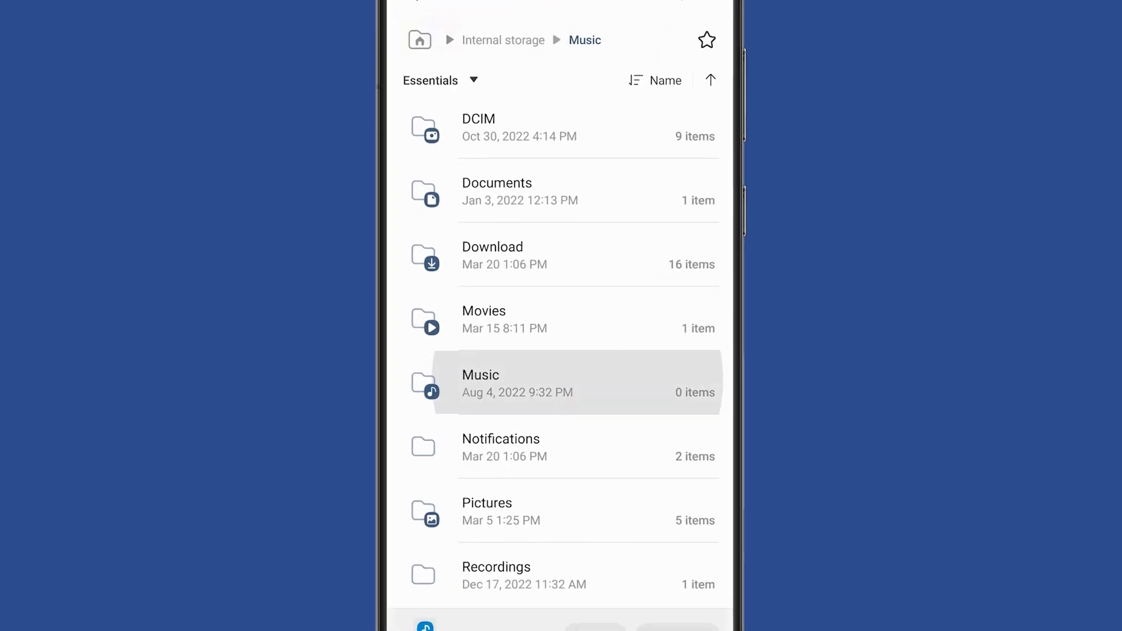
{"action": "left_click", "coordinate": [503, 383]}
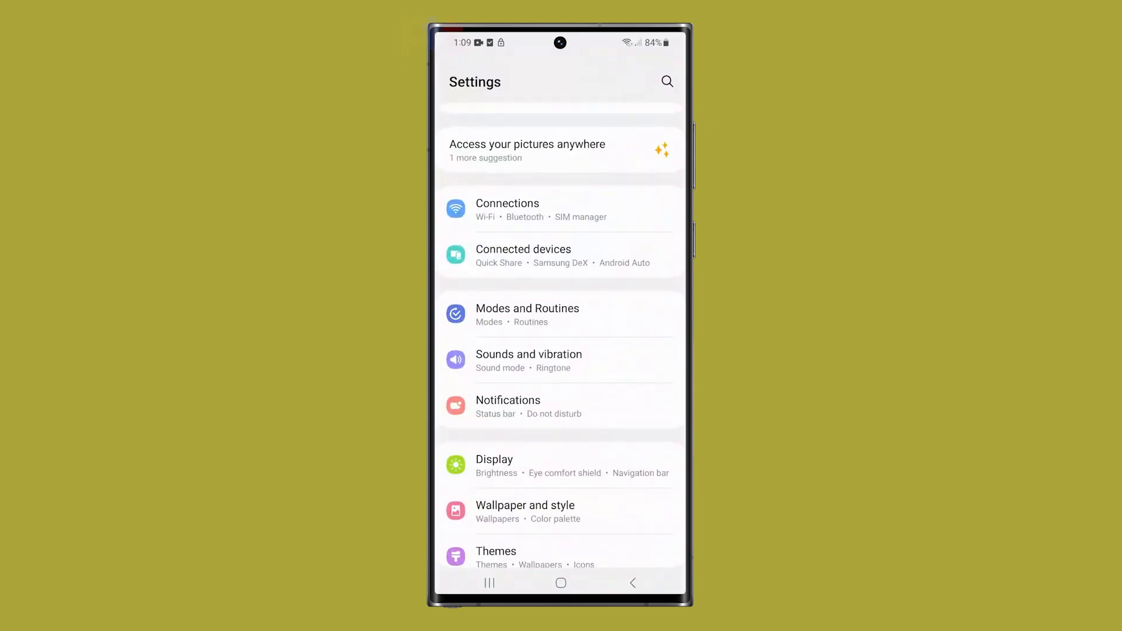
Step: Open the Ringtone list under Sounds and vibration
{"action": "left_click", "coordinate": [591, 364]}
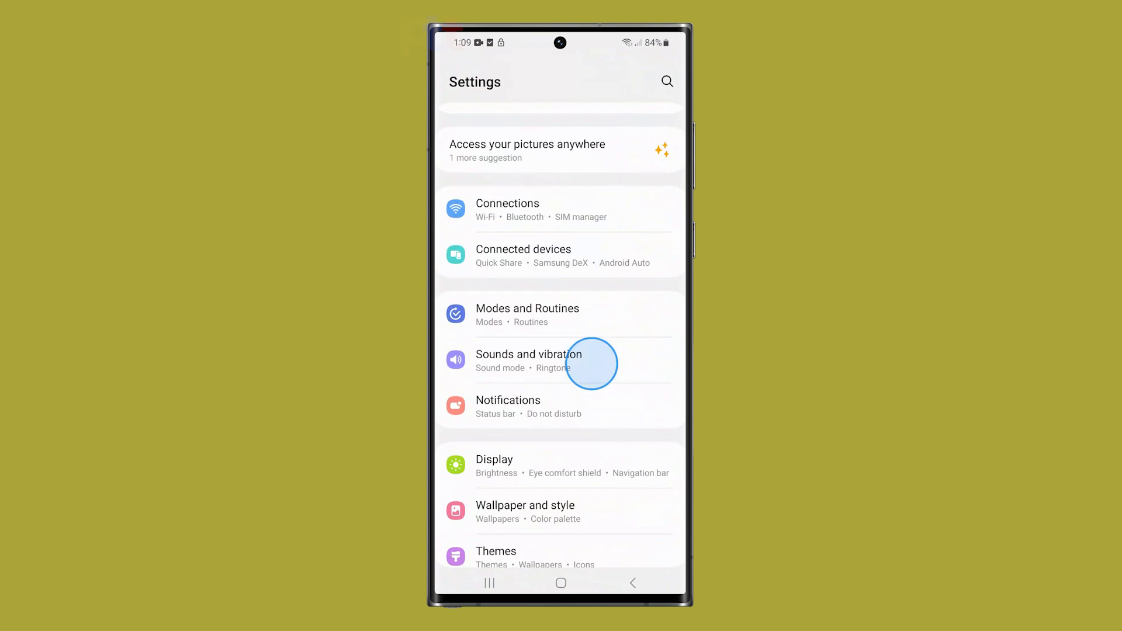
{"action": "left_click", "coordinate": [528, 360]}
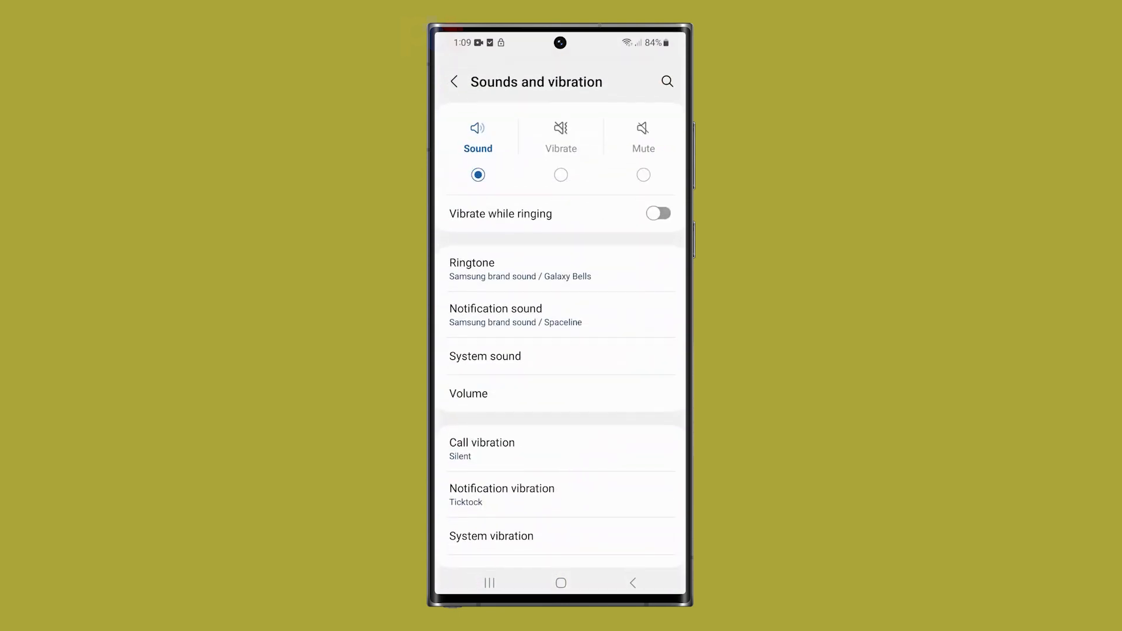
{"action": "left_click", "coordinate": [472, 267]}
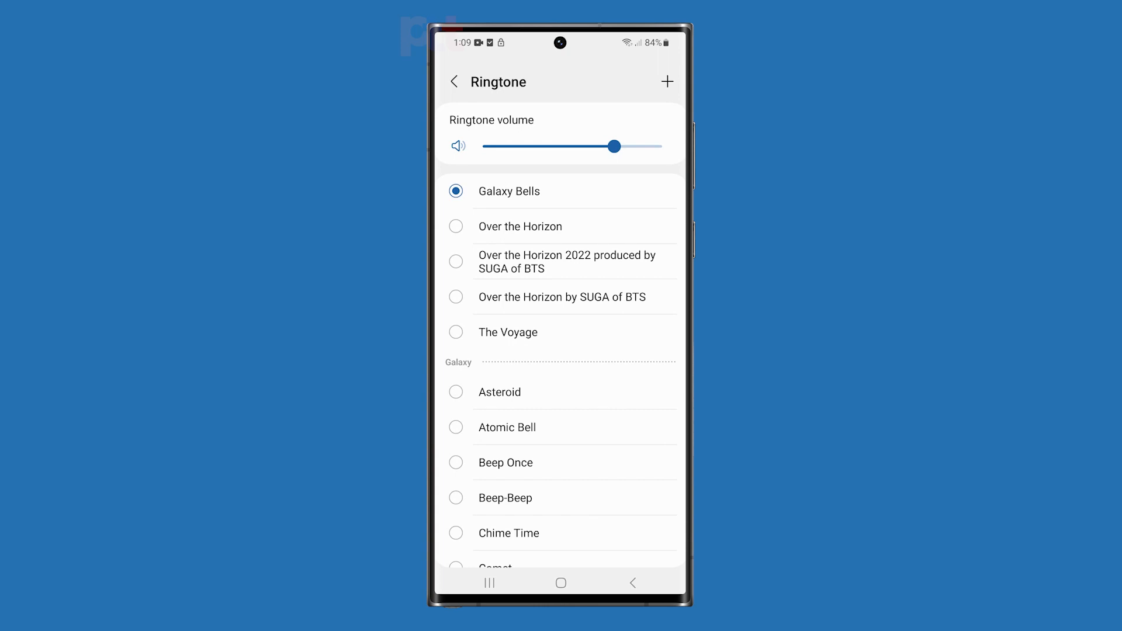
Step: Choose With Or Without You in the Sound picker as a custom ringtone
{"action": "left_click", "coordinate": [666, 81]}
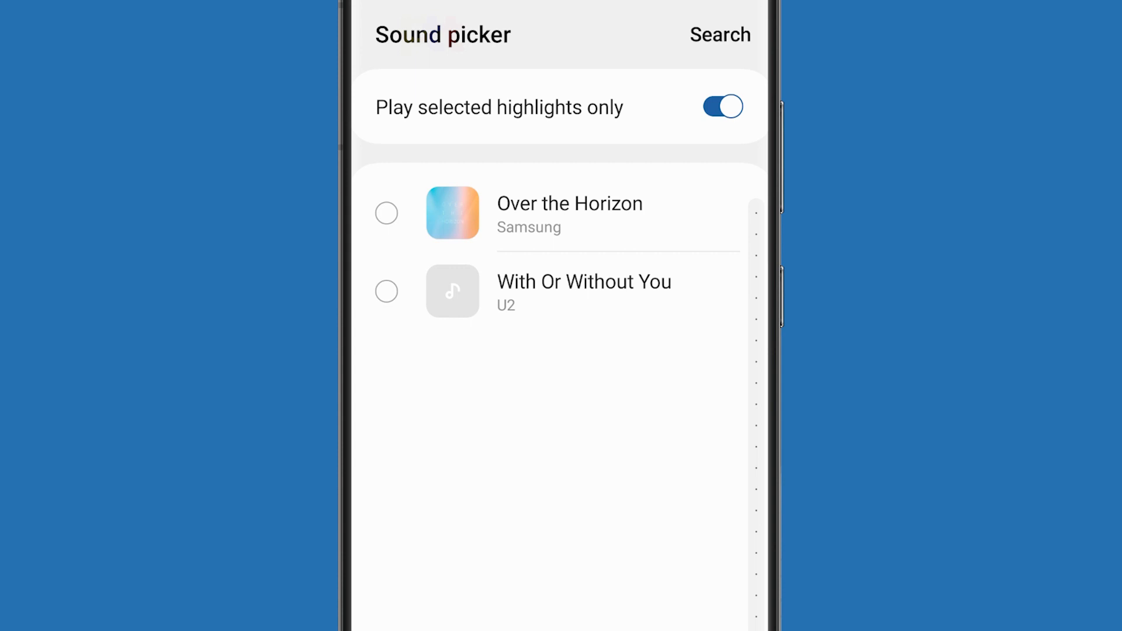
{"action": "left_click", "coordinate": [386, 291]}
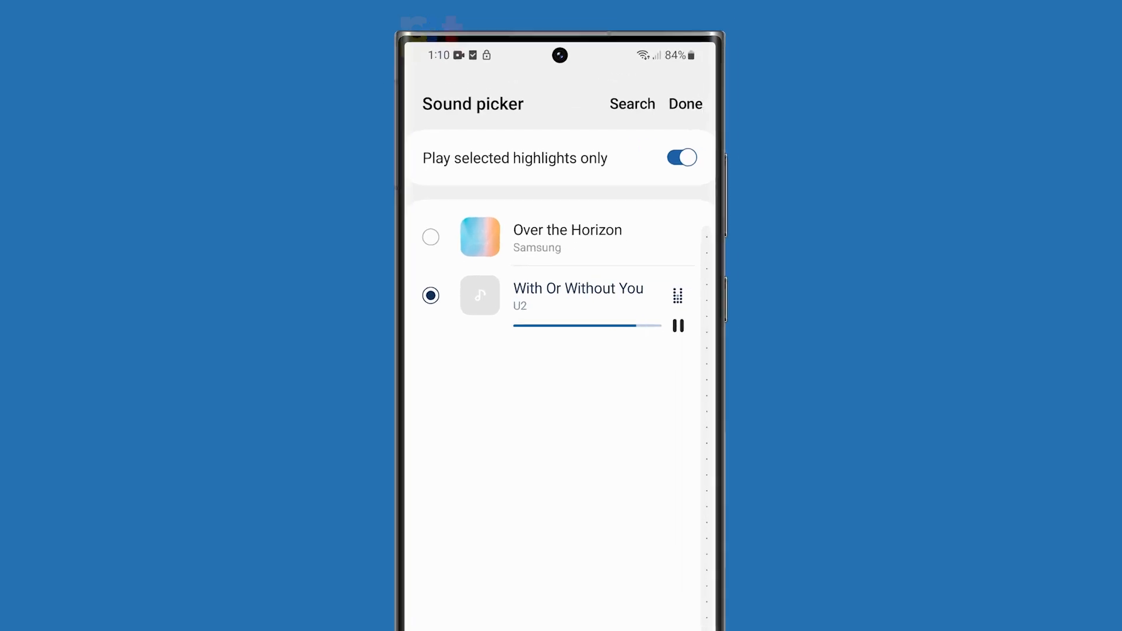
{"action": "left_click", "coordinate": [685, 104]}
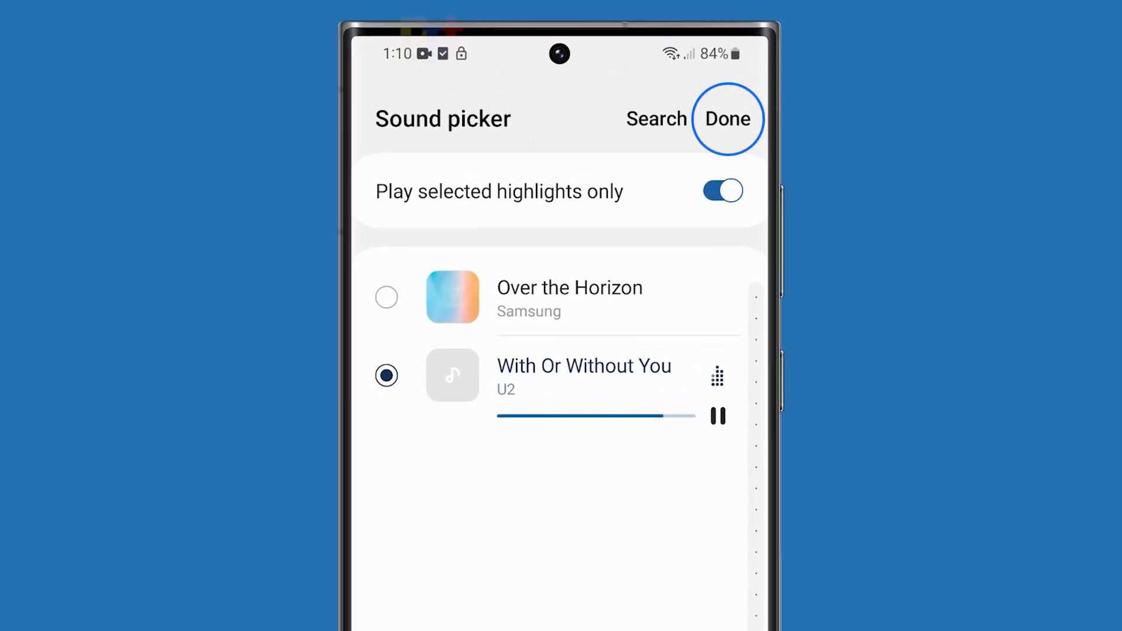
Step: Apply With Or Without You and return to Sounds and vibration to confirm it
{"action": "left_click", "coordinate": [727, 119]}
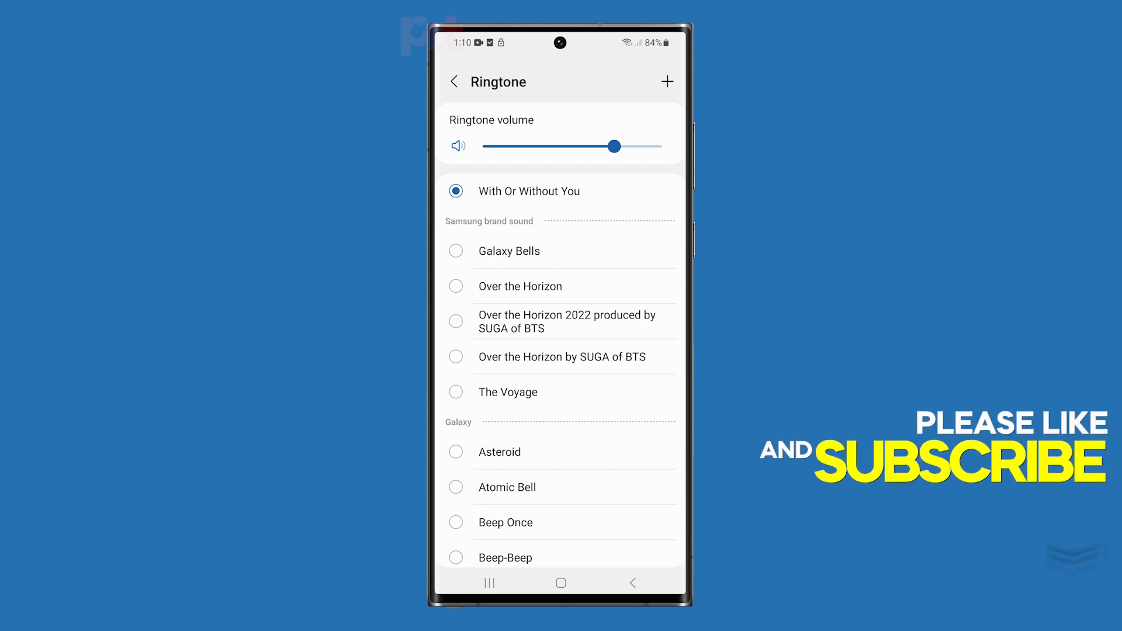
{"action": "left_click", "coordinate": [453, 81]}
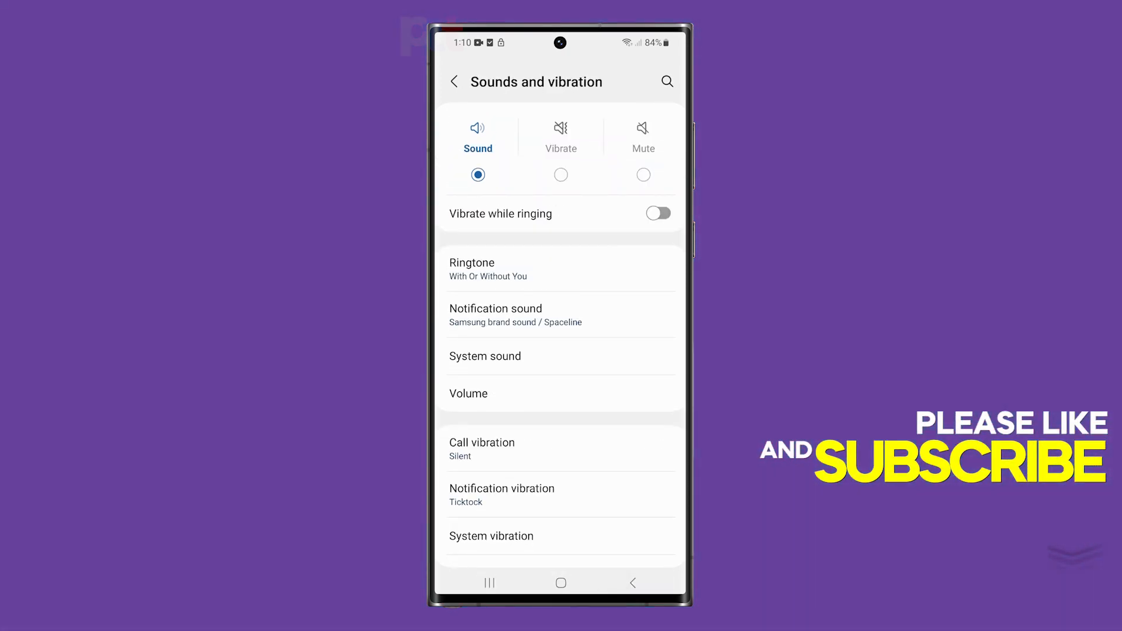